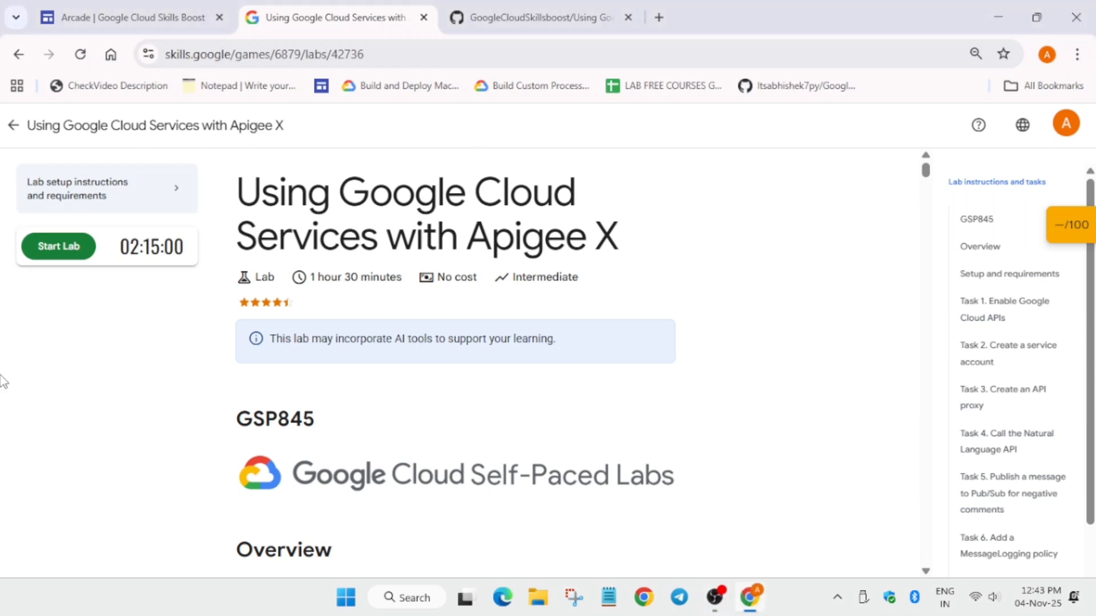
Step: Start the lab, launch the Google Cloud console in an incognito window and accept the new-account notice
click(58, 247)
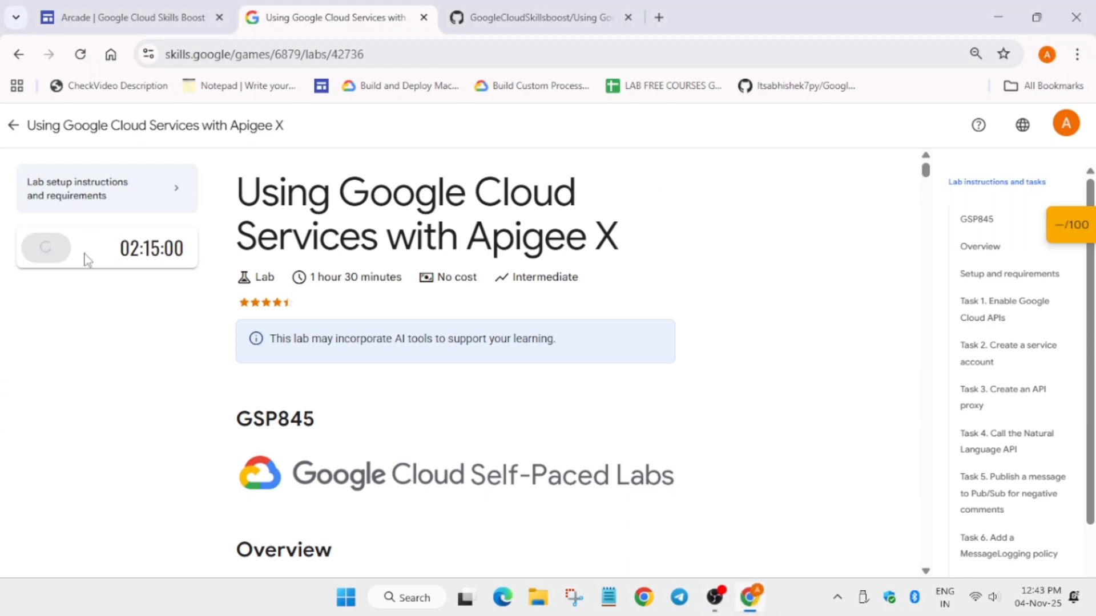
right_click(80, 349)
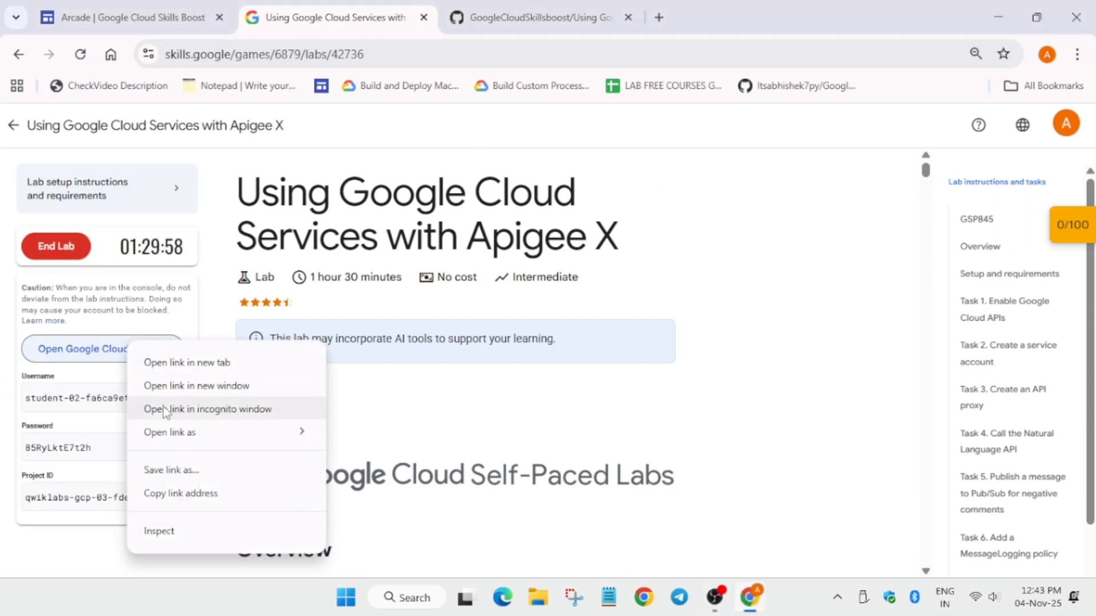
click(207, 409)
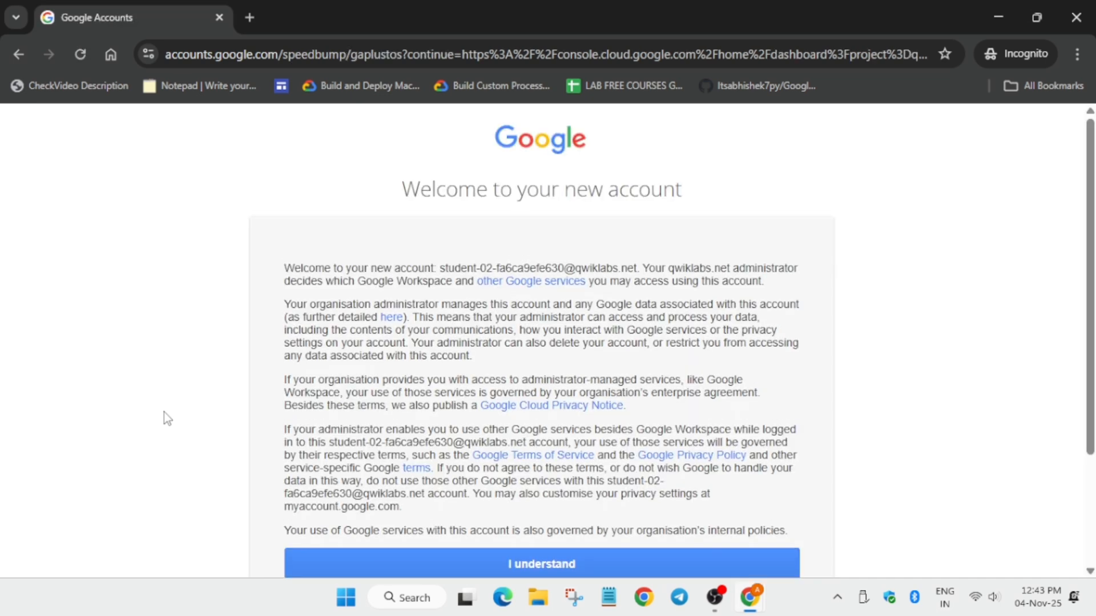
click(541, 564)
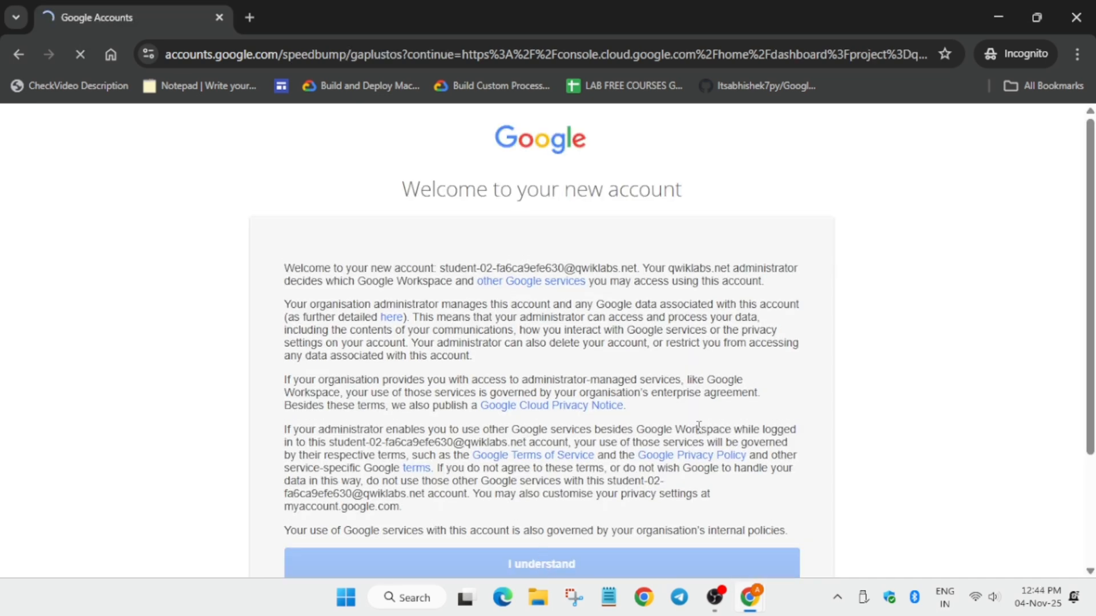
click(541, 564)
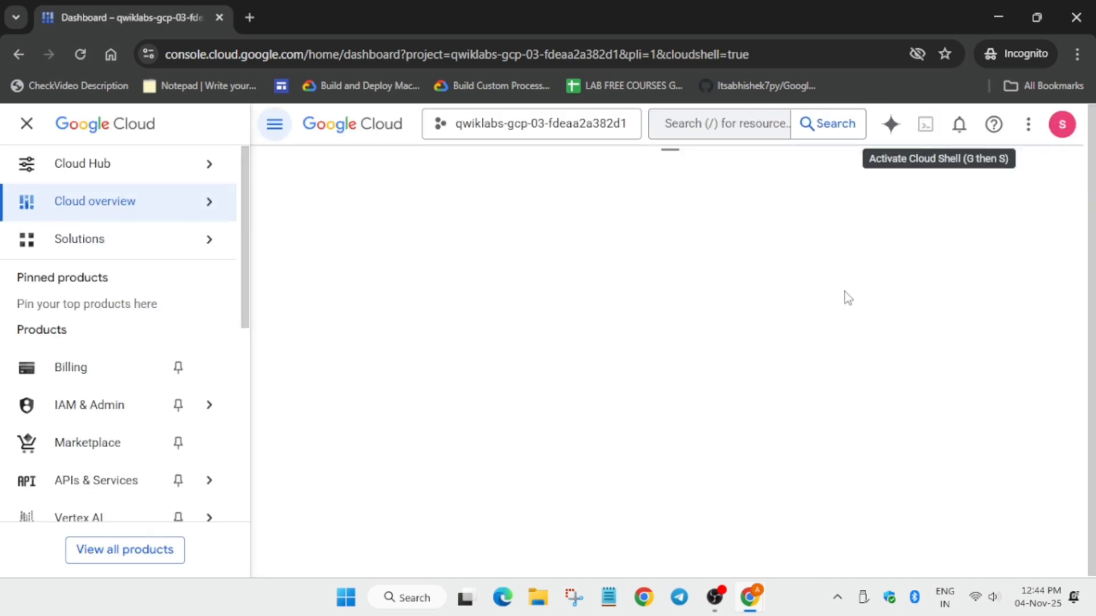
Step: Authorize a Cloud Shell session and run the setup script creating the Pub/Sub topic and service account
click(925, 124)
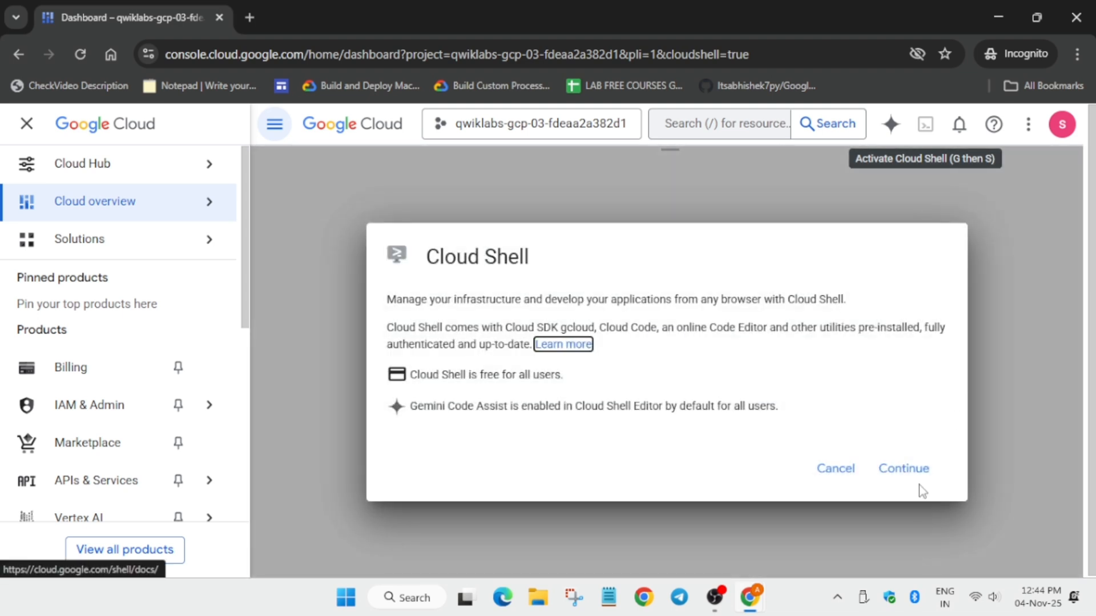
click(904, 468)
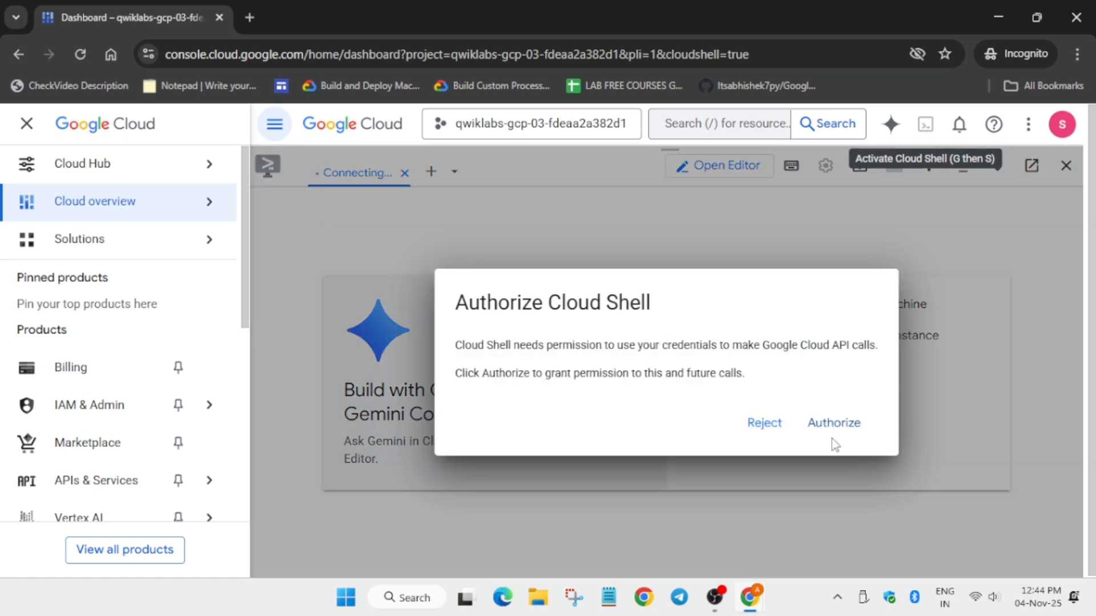
click(834, 423)
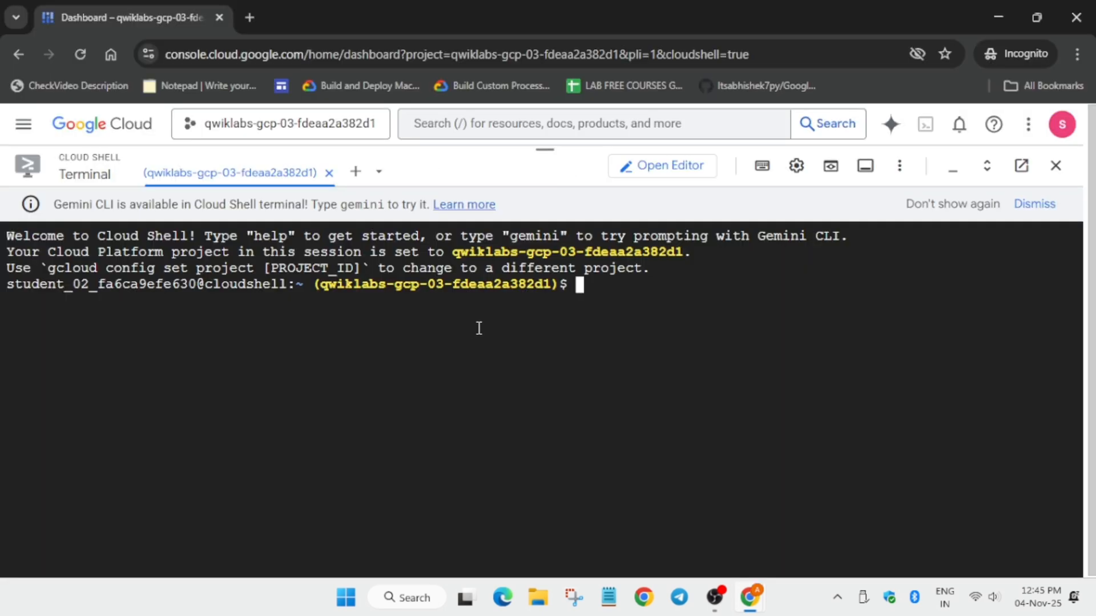
key(Enter)
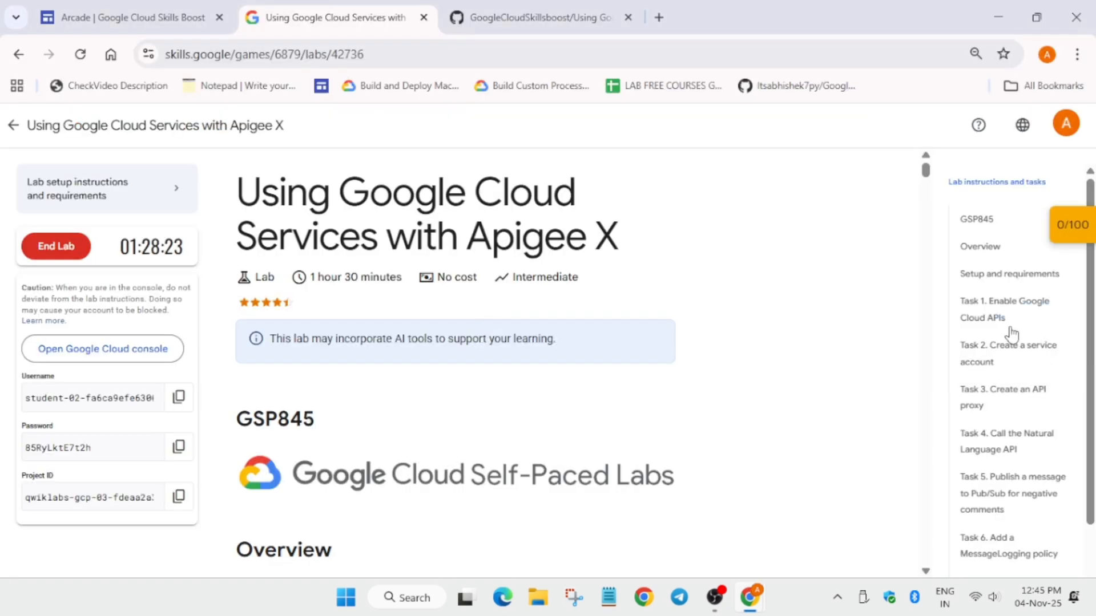
scroll(down, 3)
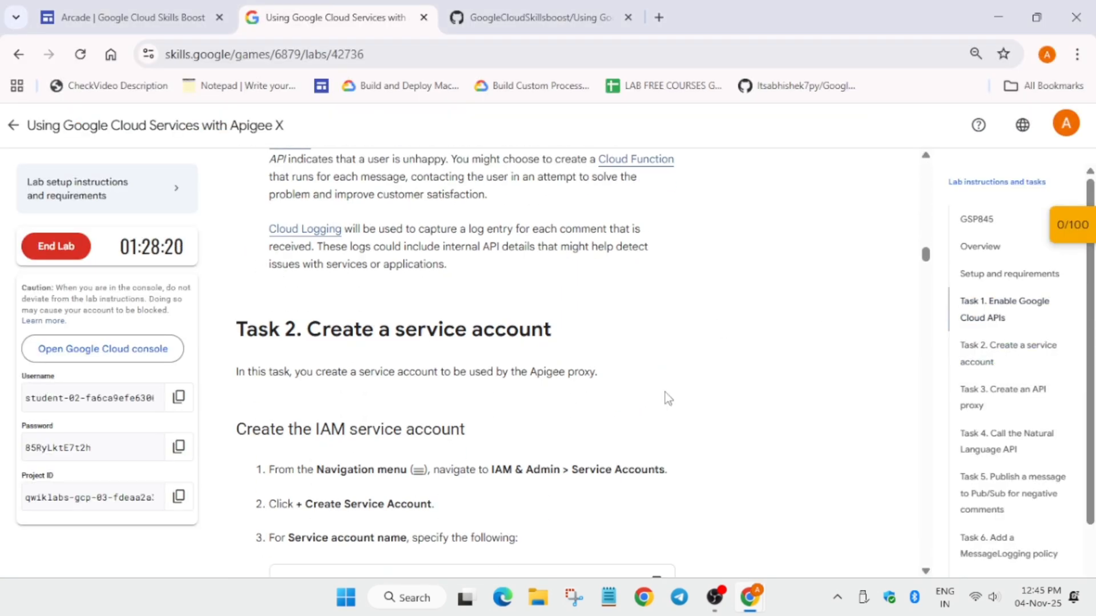
scroll(down, 3)
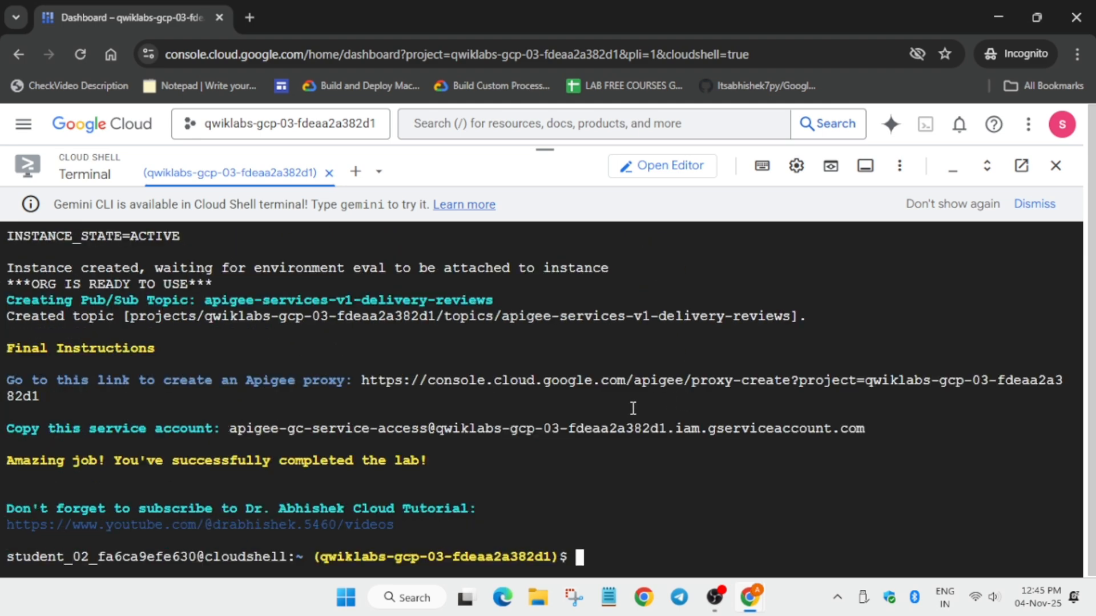
mouse_move(462, 384)
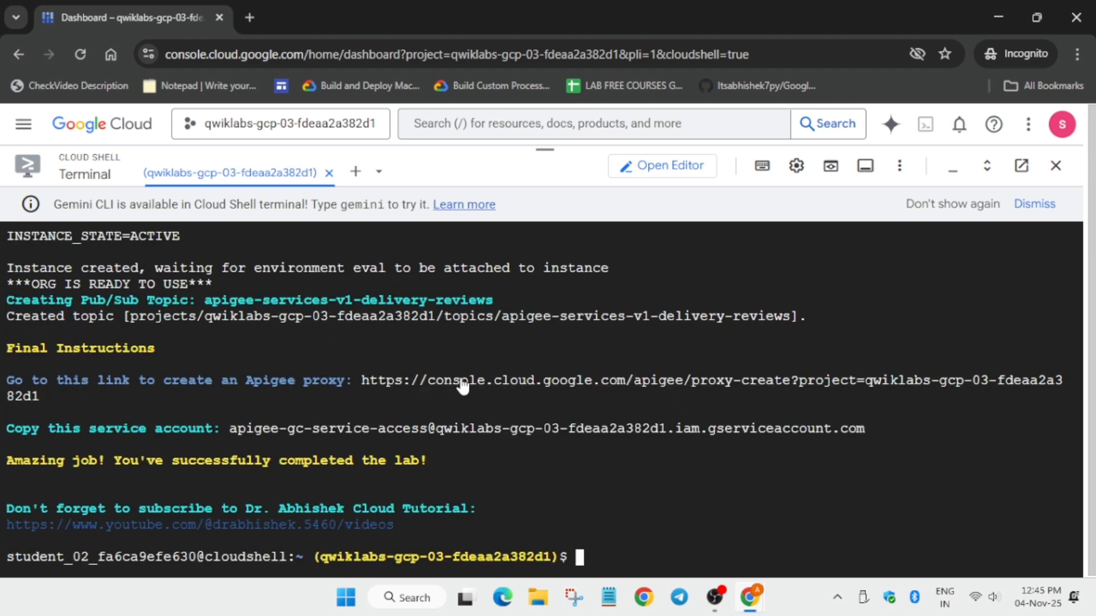
Step: Create the No target proxy services-v1 with base path /services/v1 from the creation link in the output
click(466, 380)
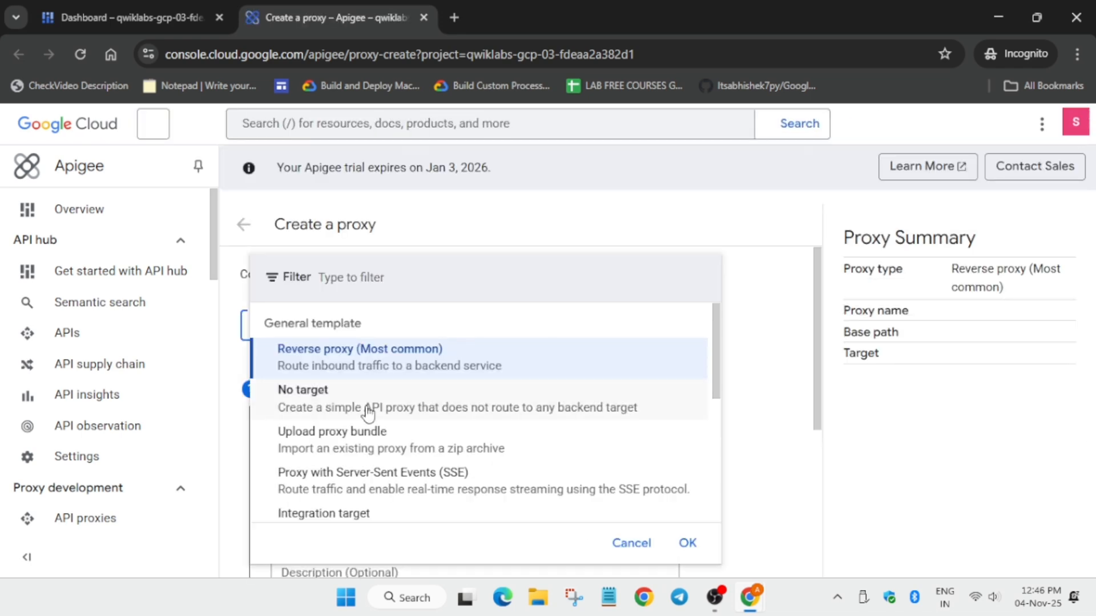
click(303, 391)
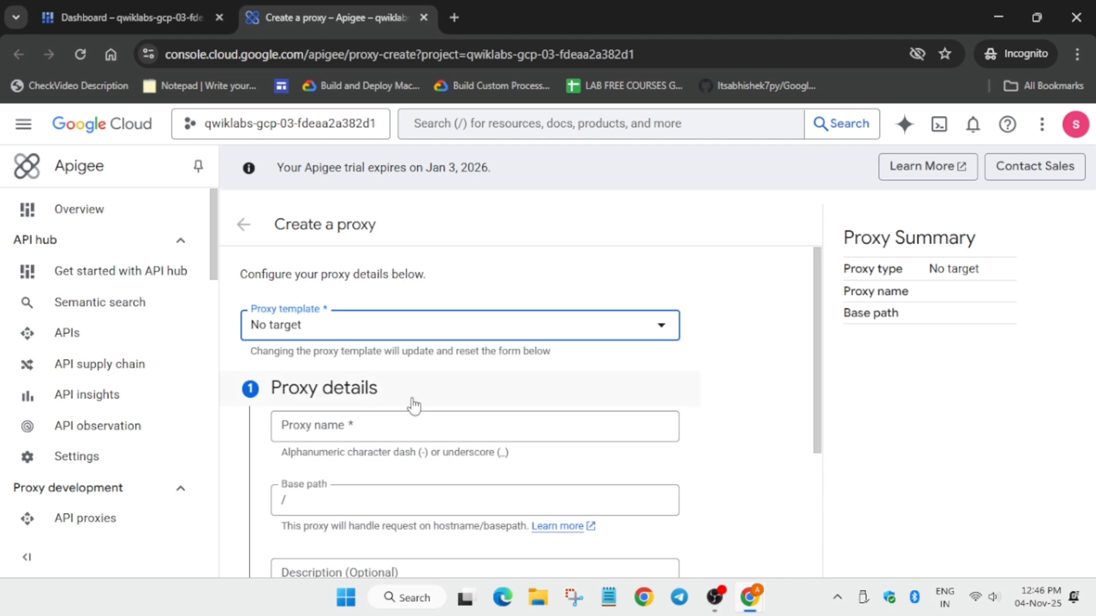
click(335, 19)
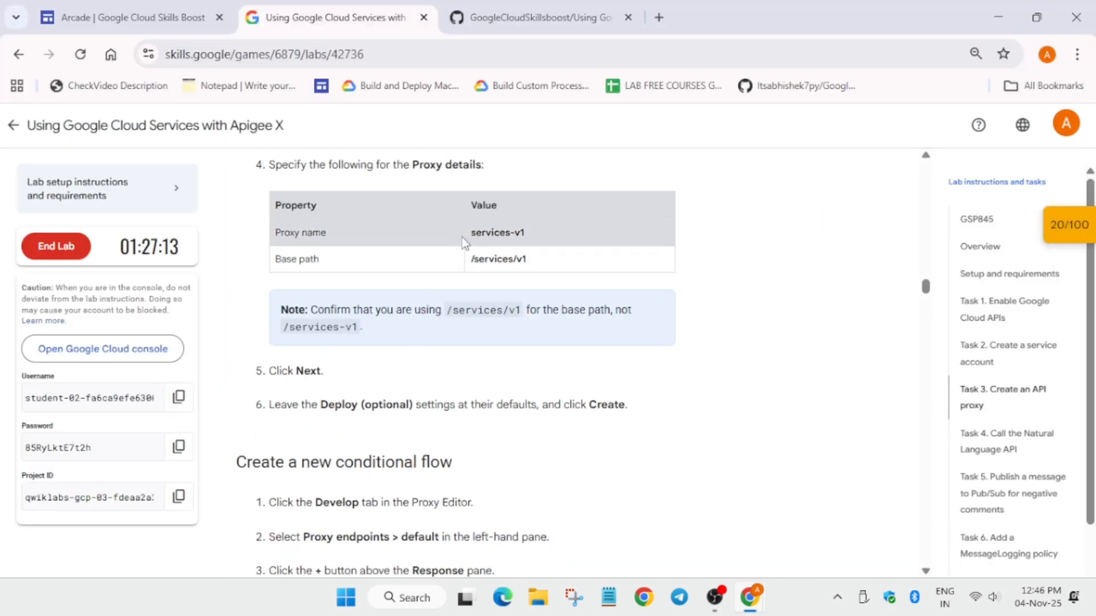
click(531, 17)
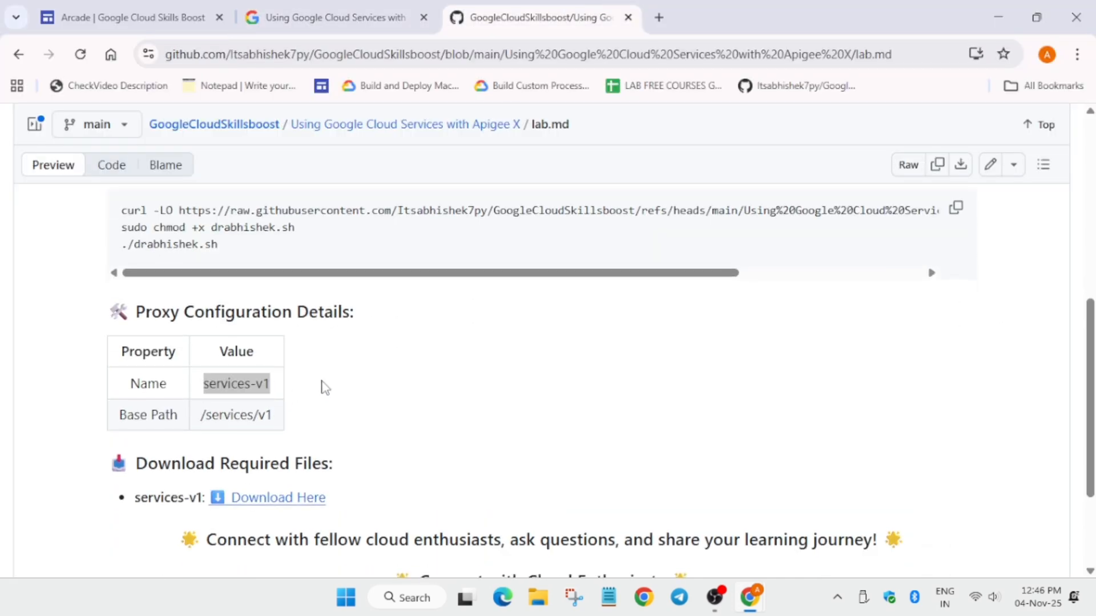
double_click(235, 416)
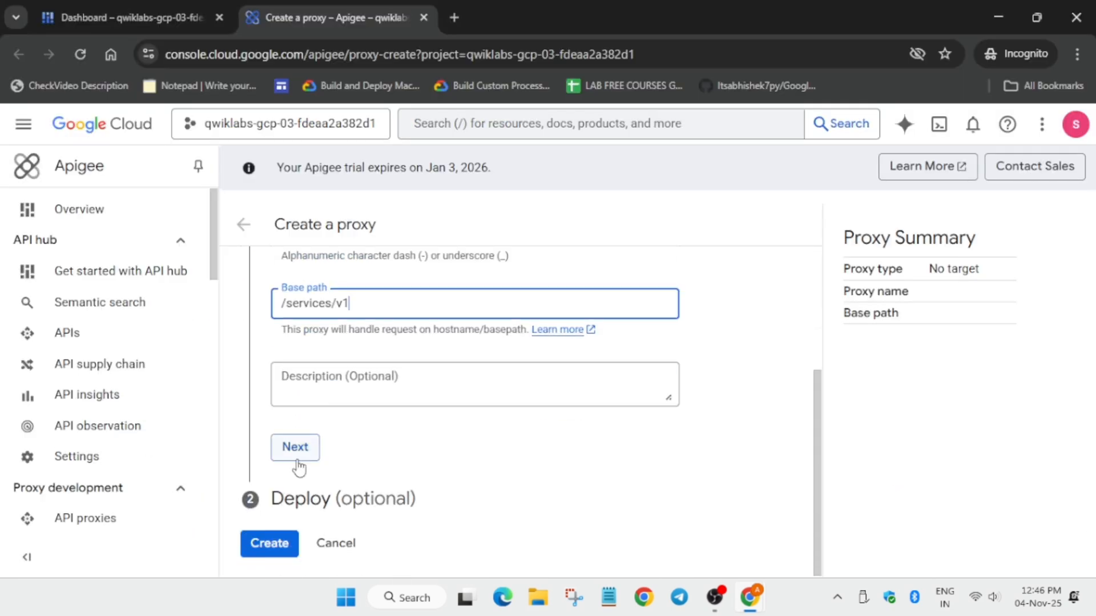
click(295, 447)
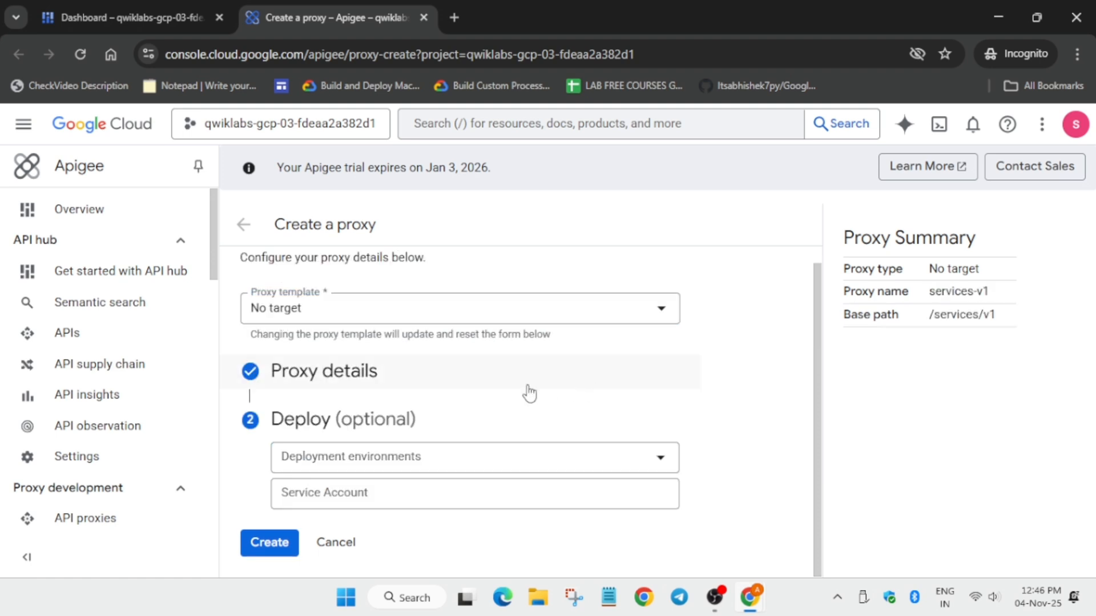
click(269, 543)
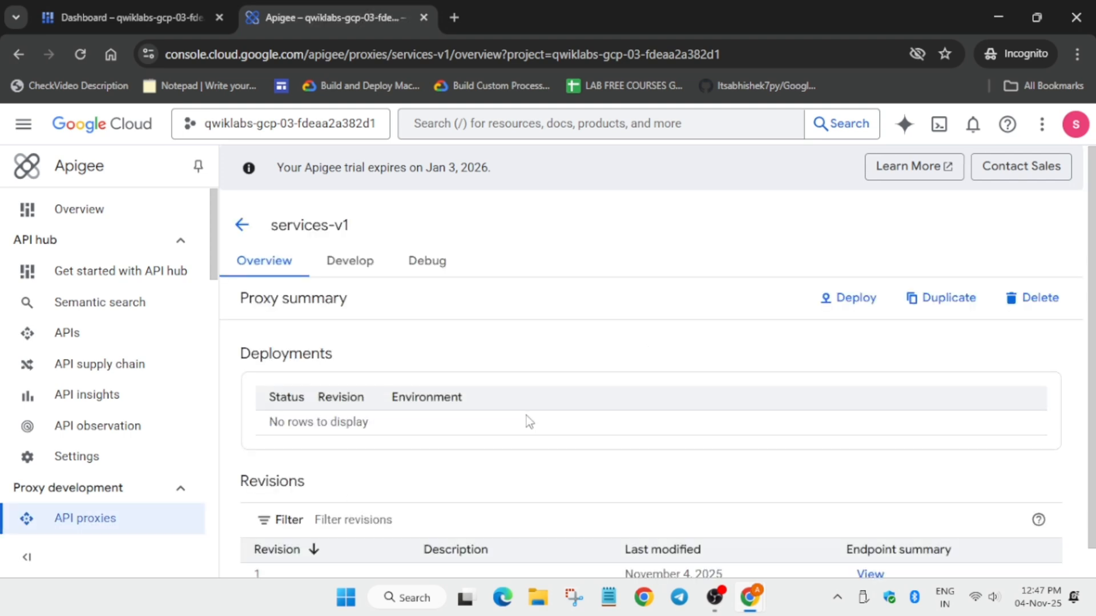
mouse_move(523, 432)
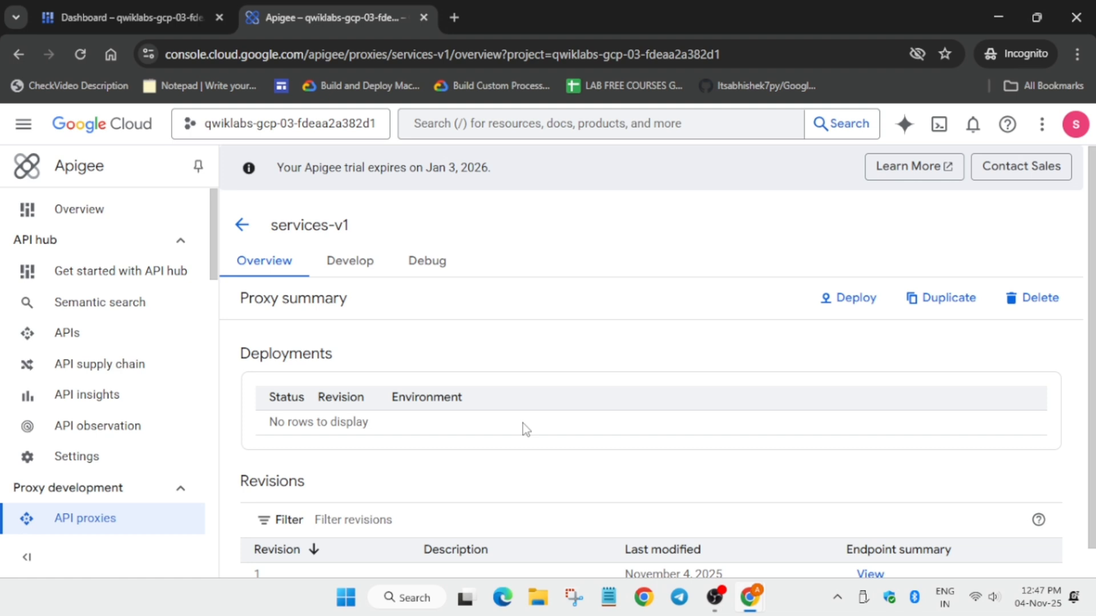
mouse_move(366, 264)
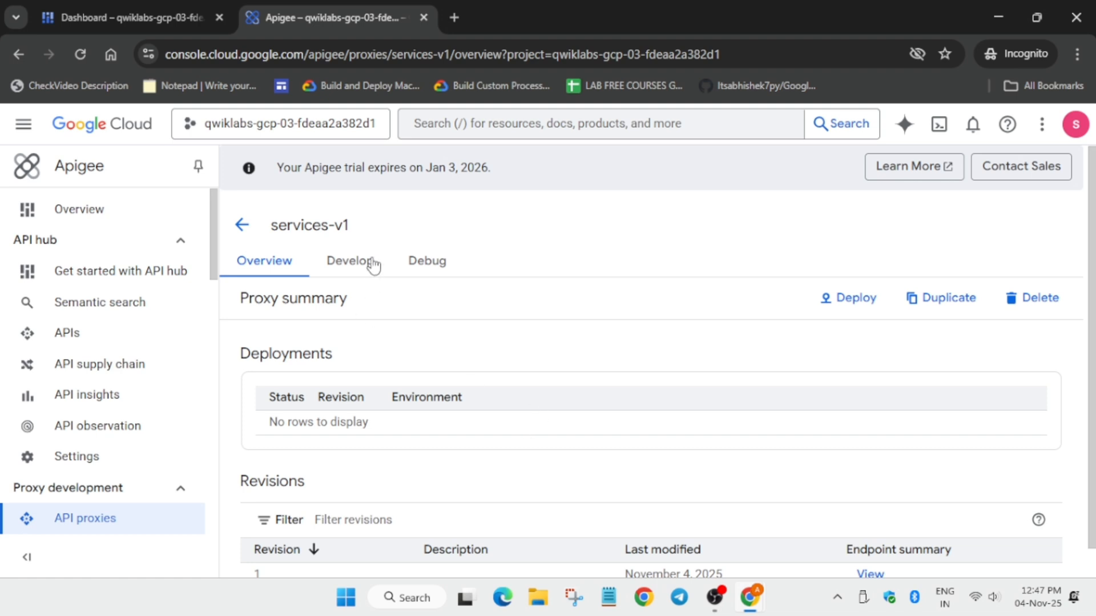
Step: Import the zip bundle as revision 2 of services-v1 from the Develop editor and switch to it
click(349, 261)
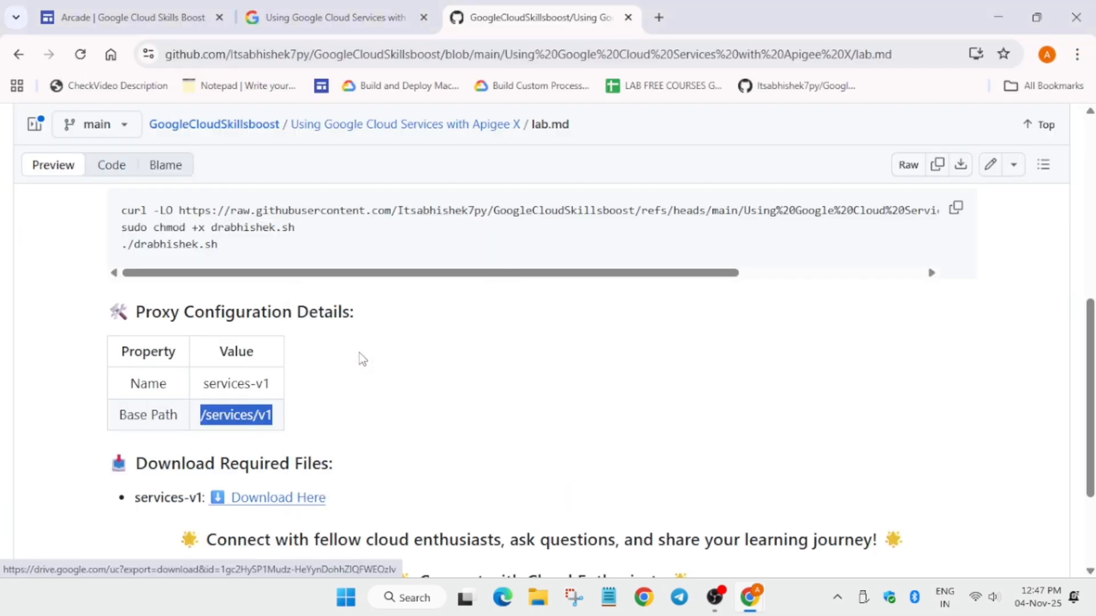
click(278, 497)
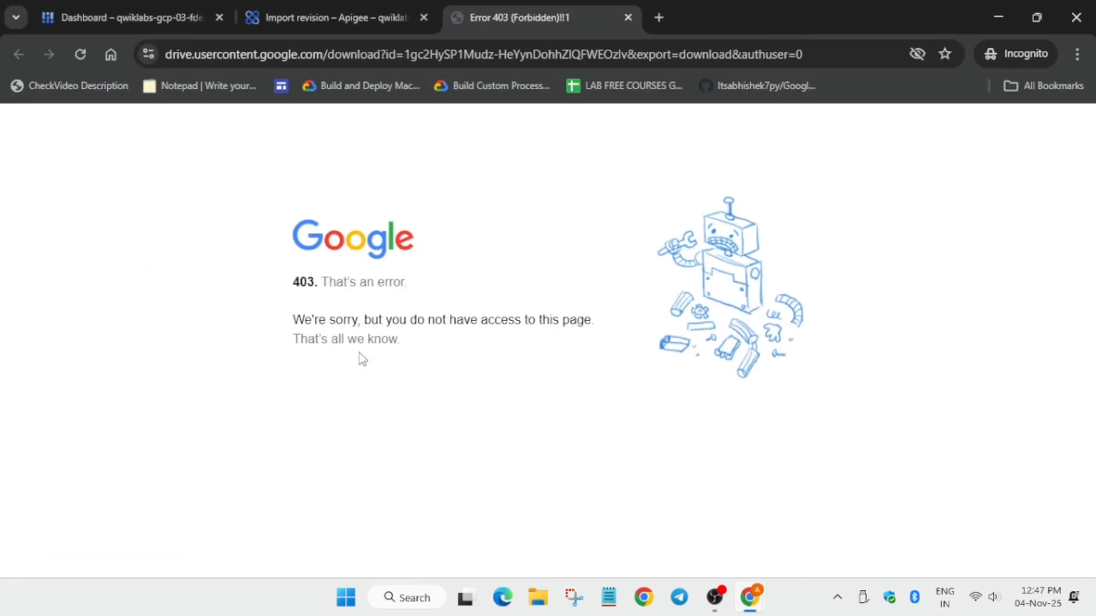
mouse_move(362, 365)
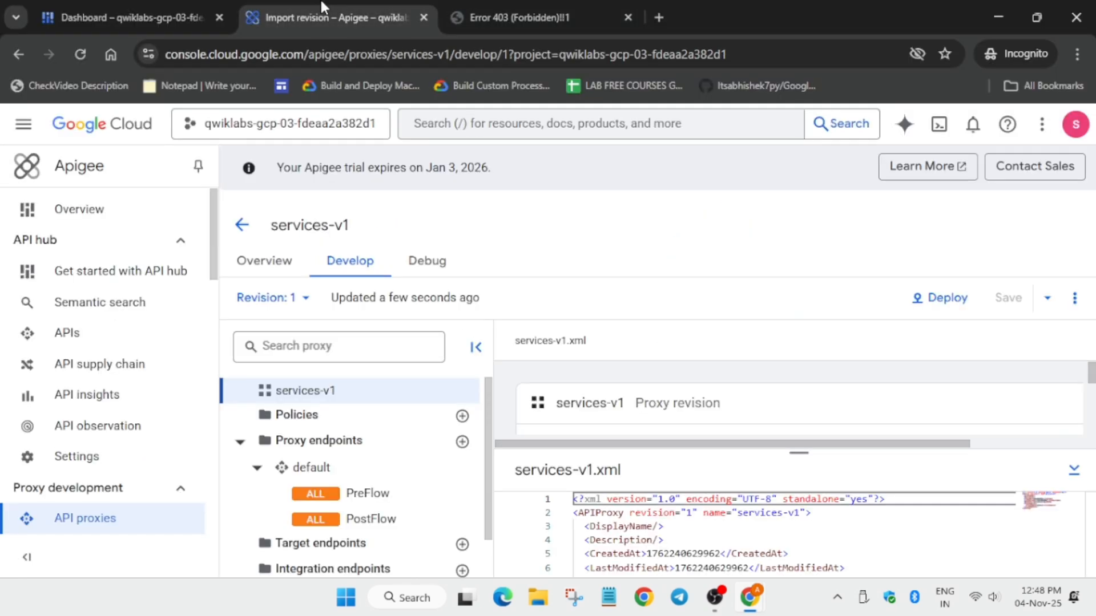
mouse_move(1075, 296)
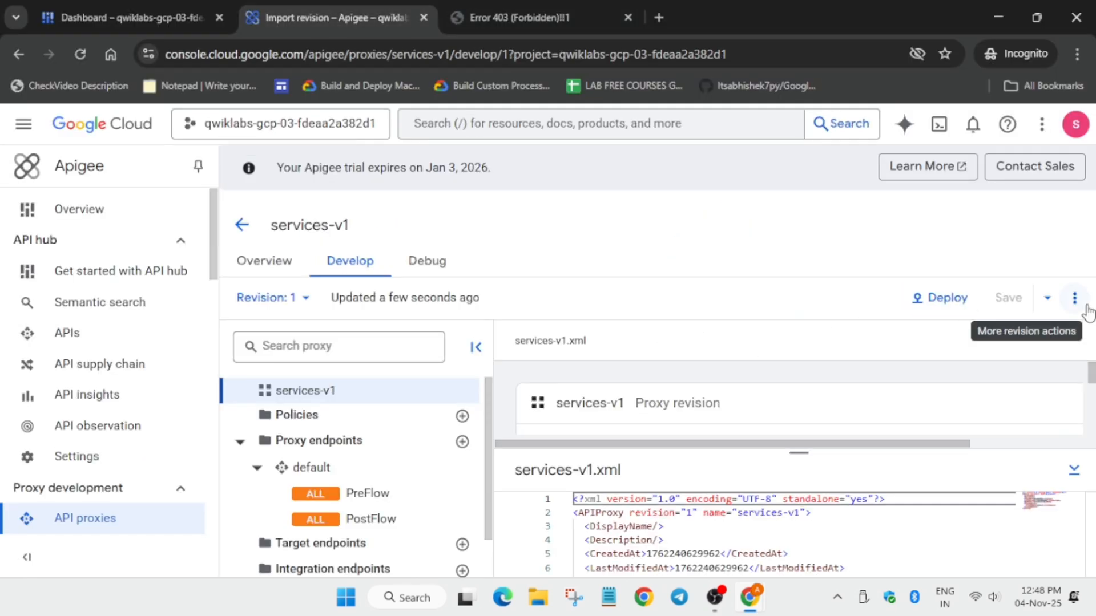
click(1075, 297)
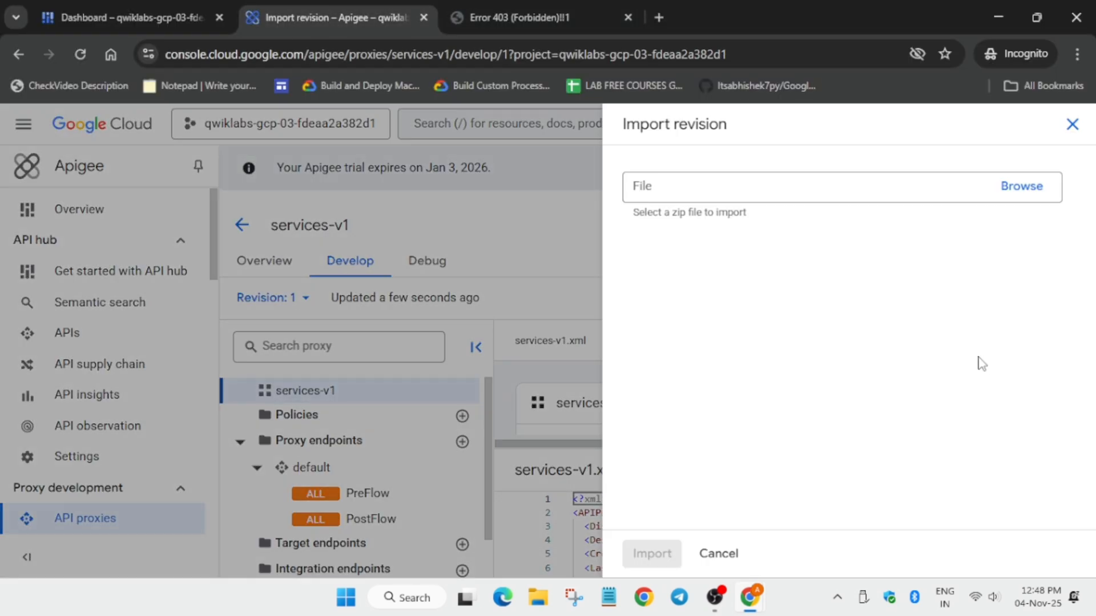
mouse_move(1001, 381)
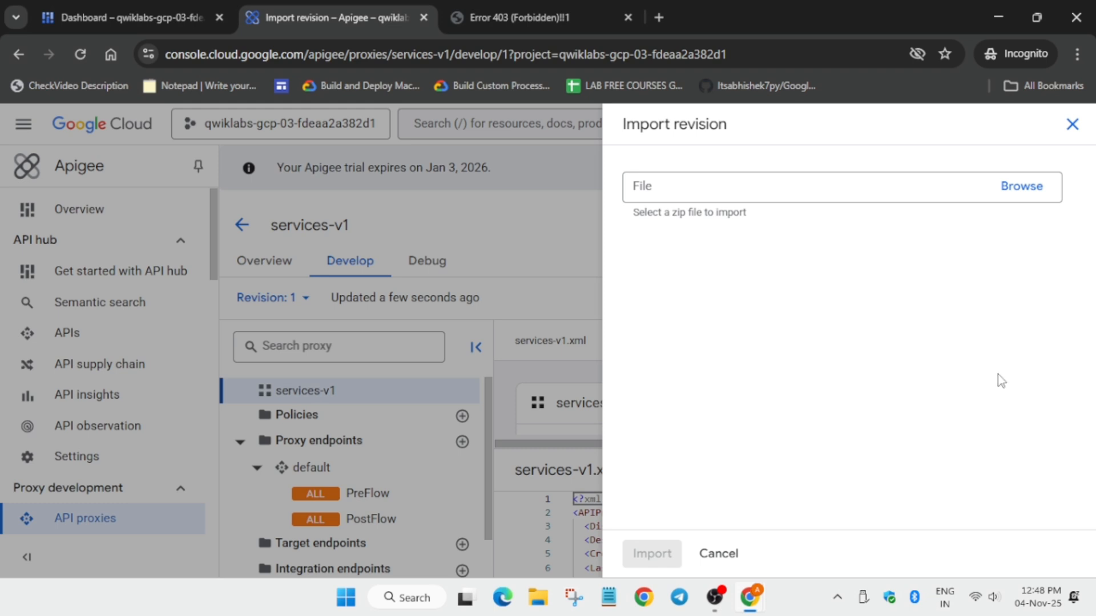
click(652, 553)
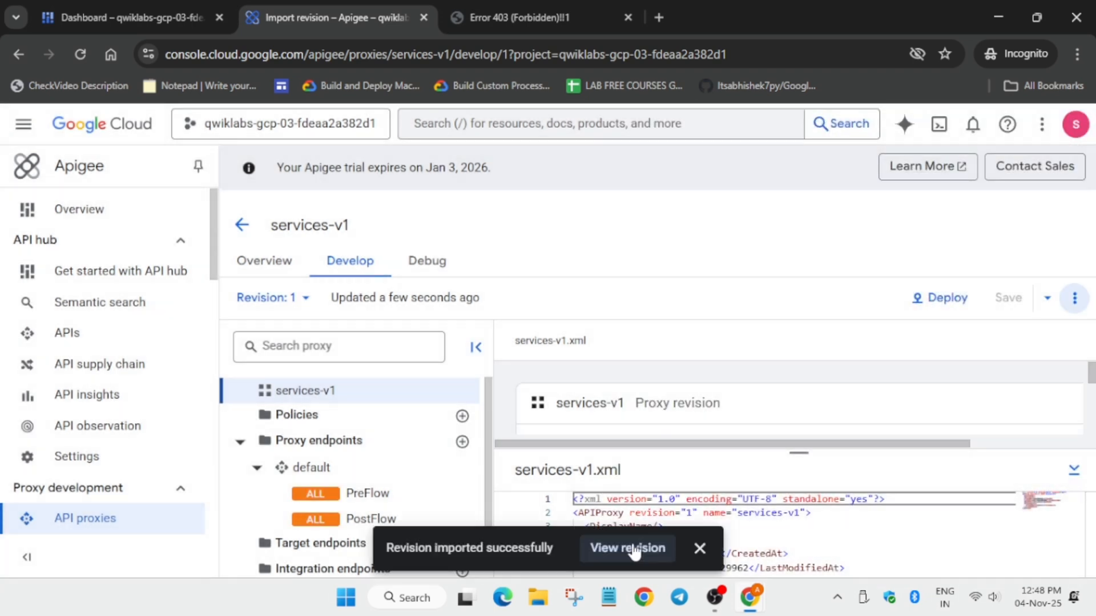
mouse_move(615, 564)
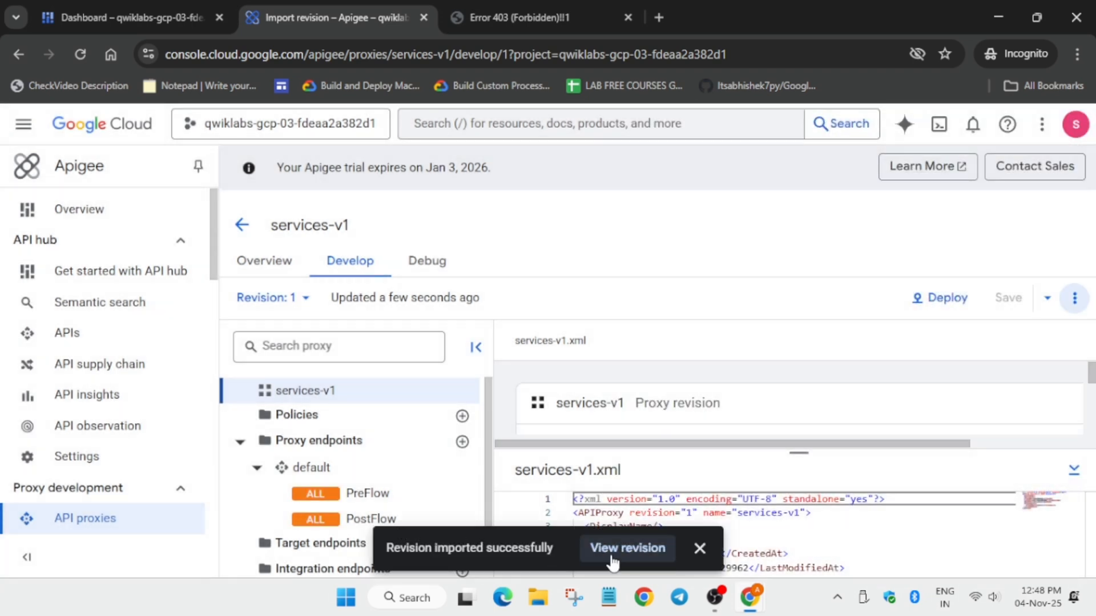
mouse_move(616, 564)
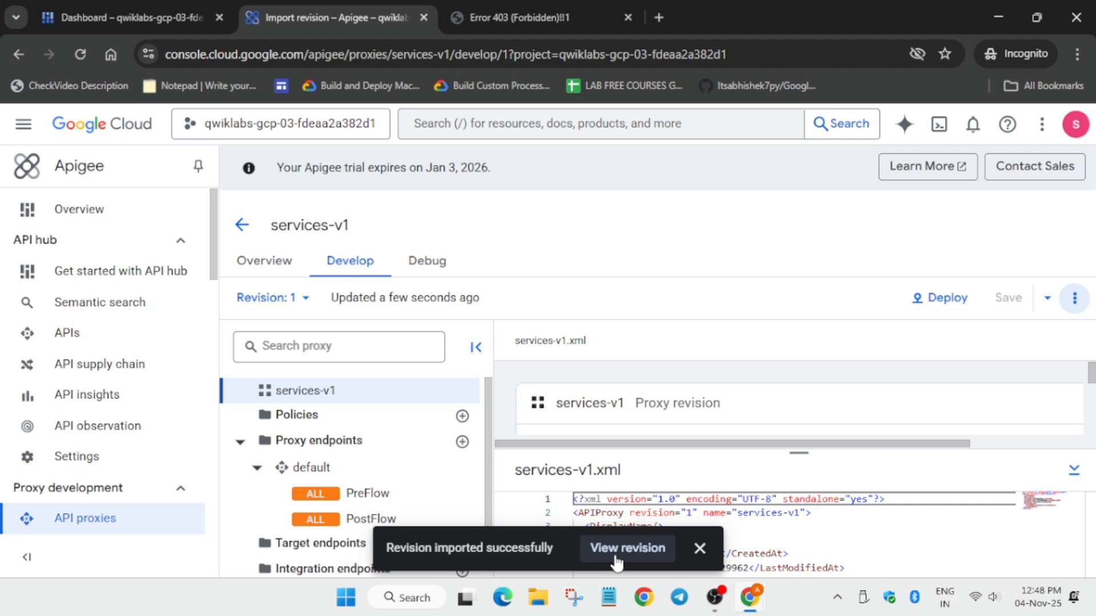
click(627, 547)
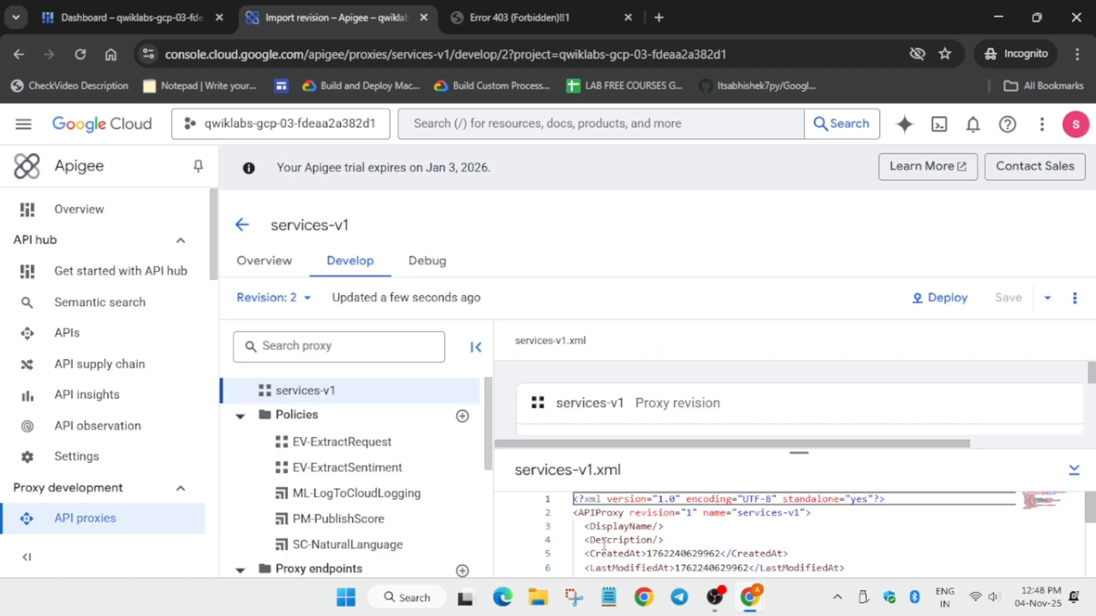
Step: Edit the end of default.xml in the default endpoint's PreFlow and save revision 2
click(368, 450)
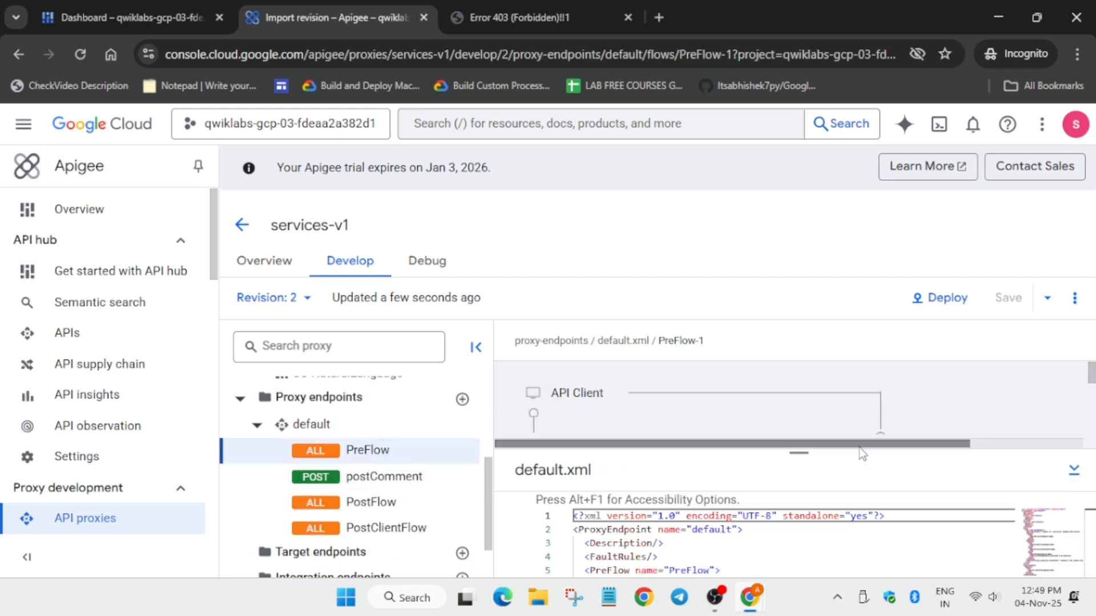
scroll(down, 3)
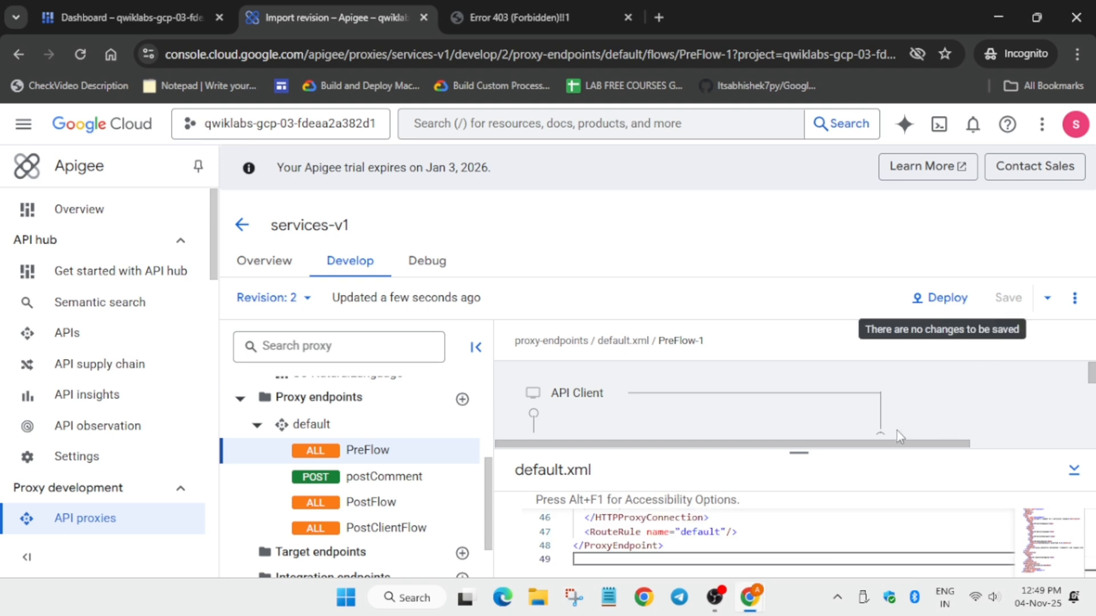
click(1045, 297)
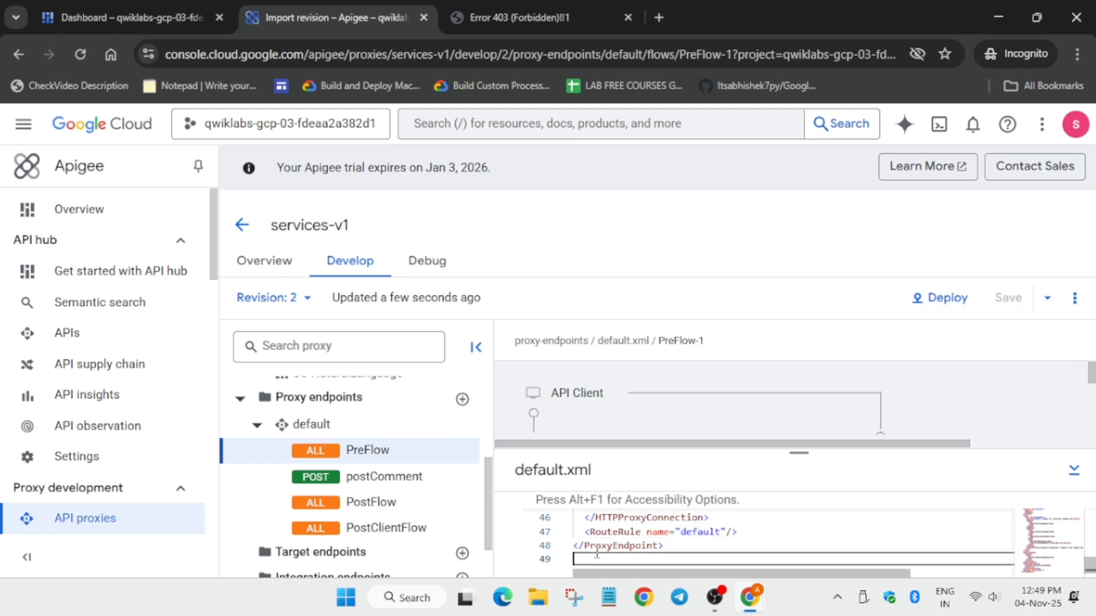
mouse_move(598, 545)
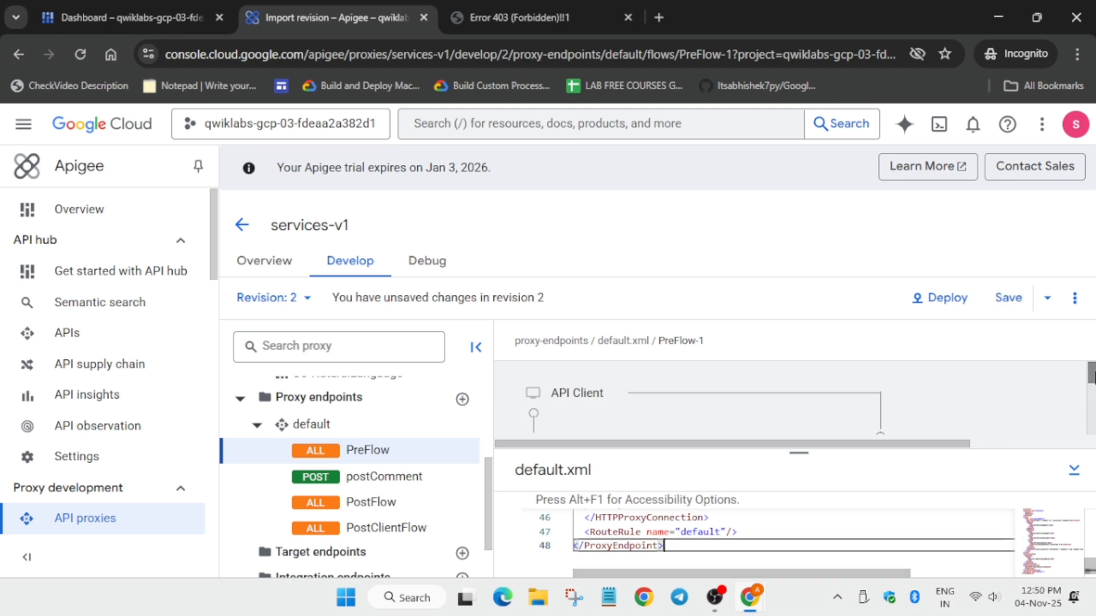
click(1009, 298)
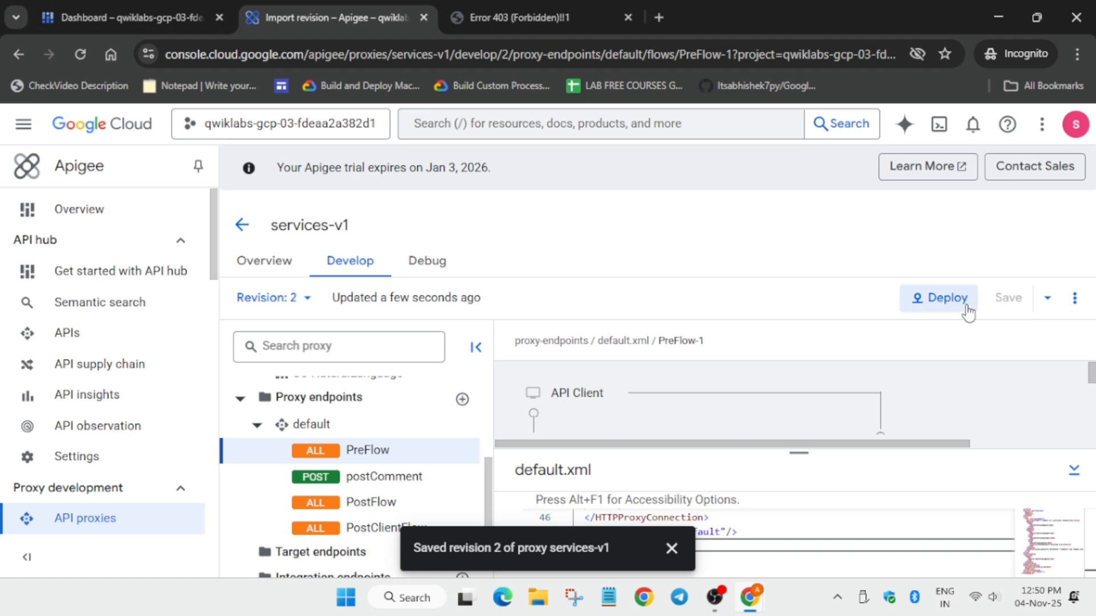
Step: Deploy revision 2 to environment eval using the project's service account email
click(939, 298)
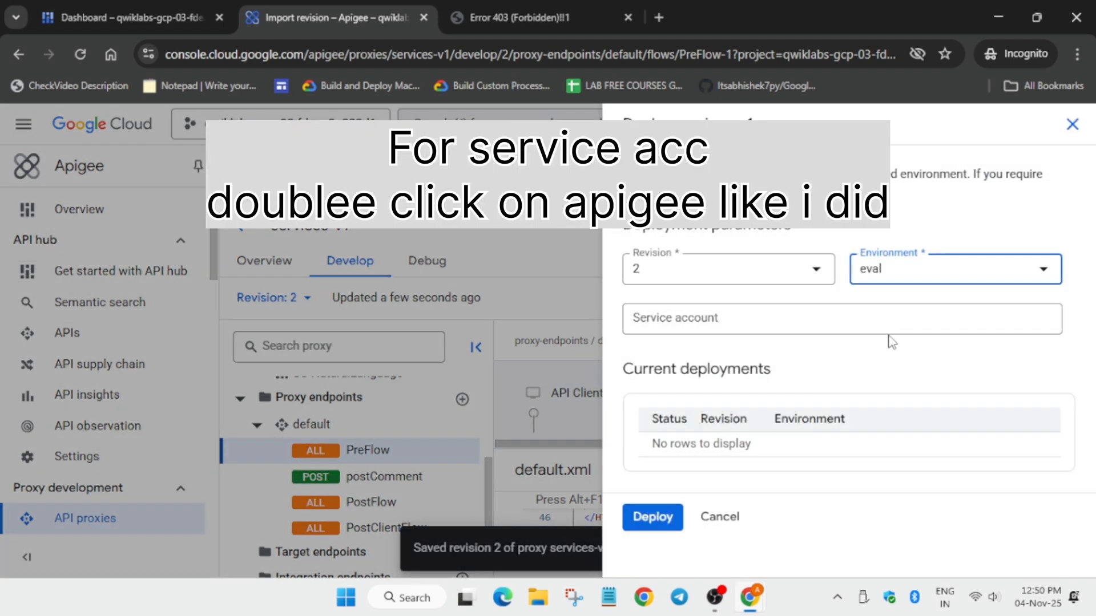
click(115, 20)
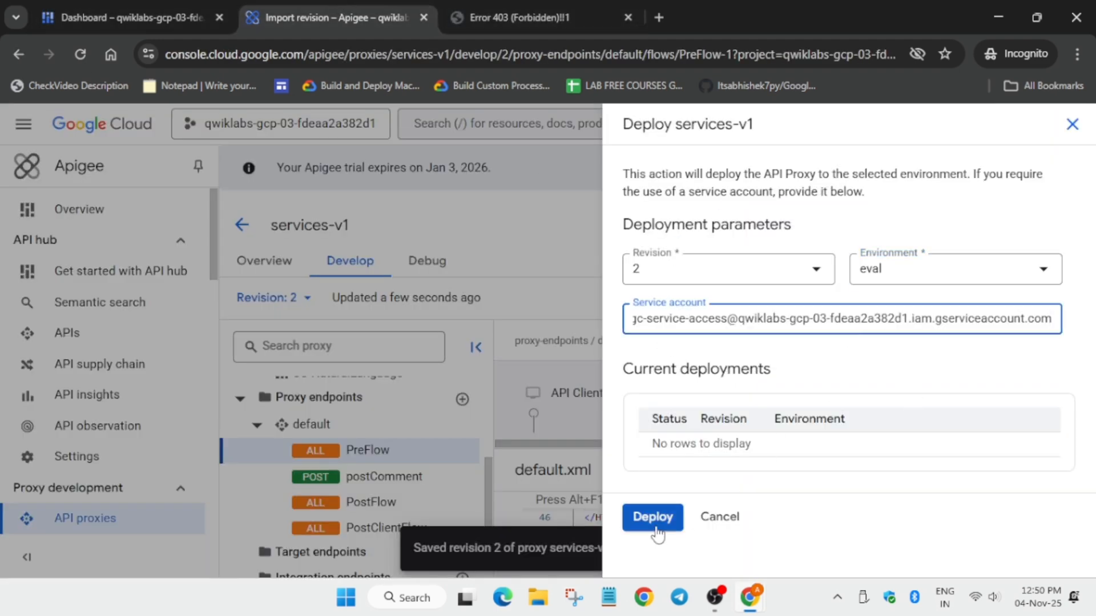
click(651, 517)
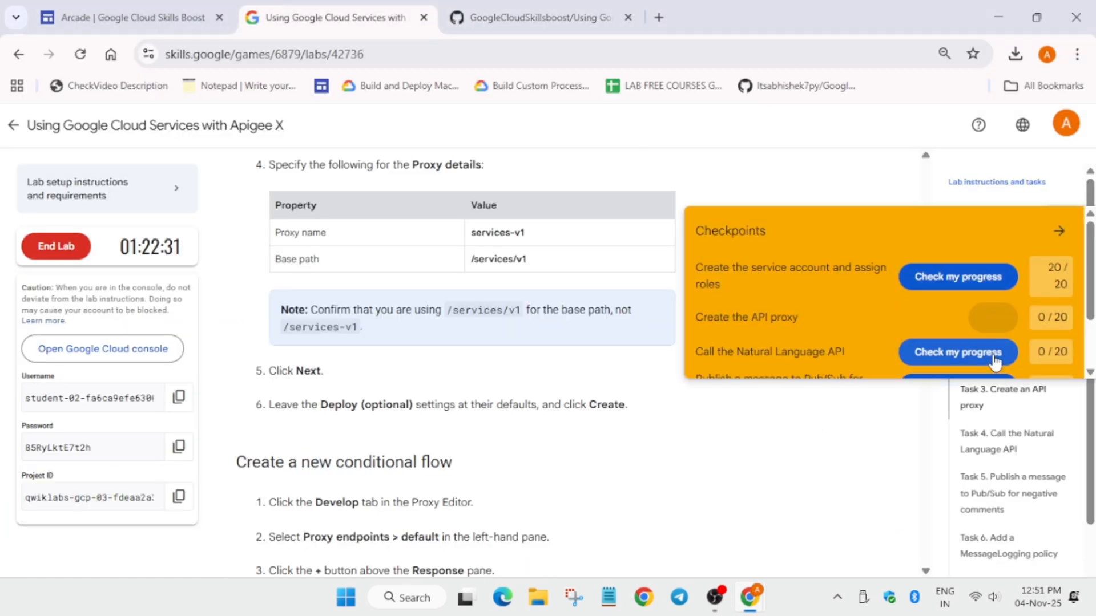
Step: Check progress to reach 100/100, then end the lab and confirm
scroll(down, 3)
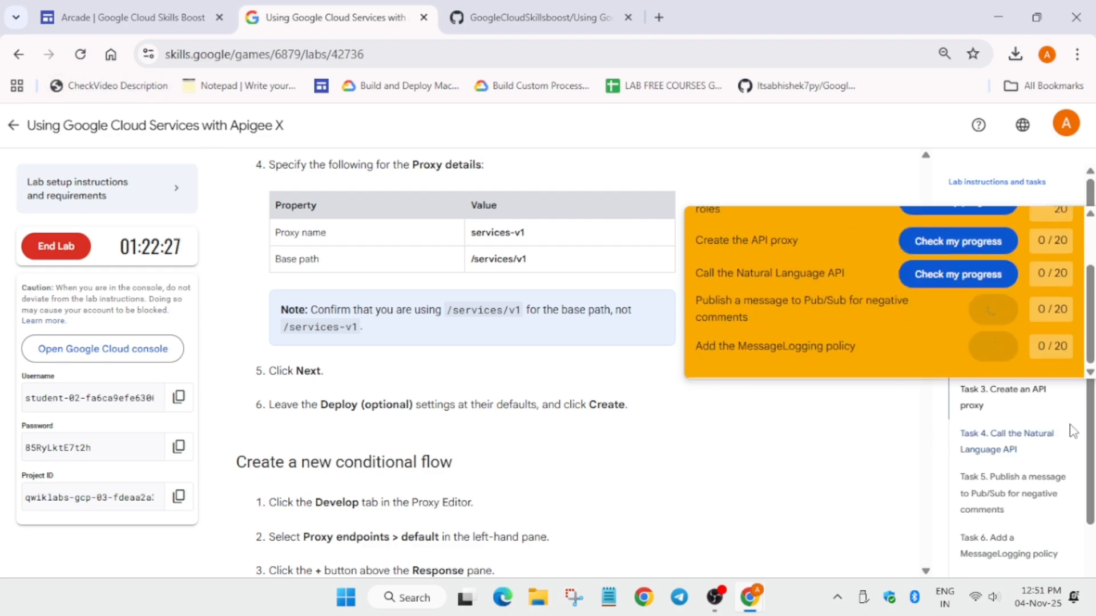
scroll(down, 3)
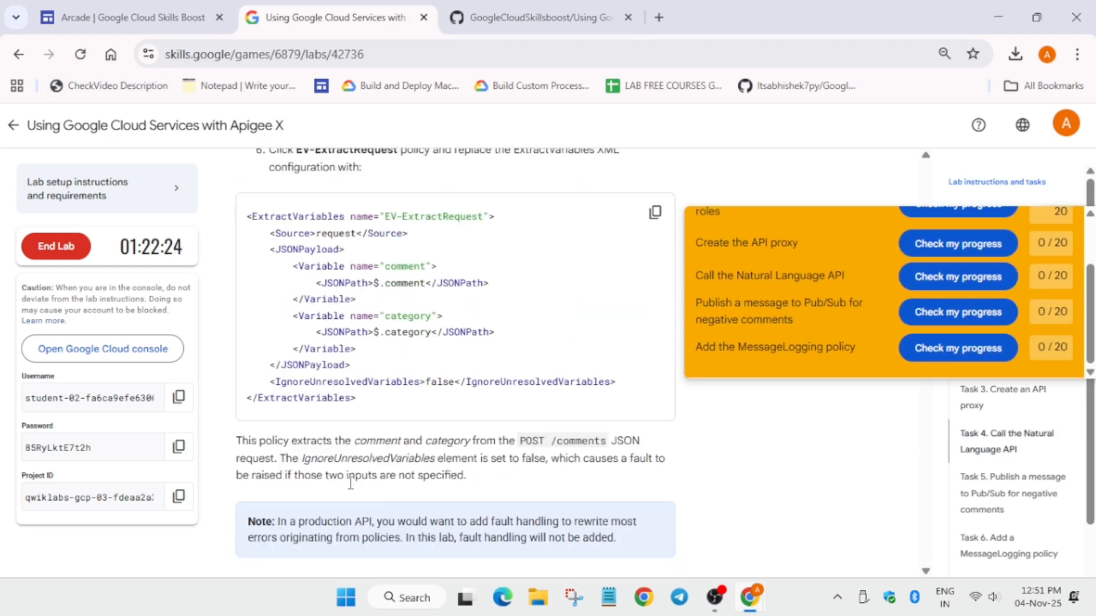
scroll(down, 3)
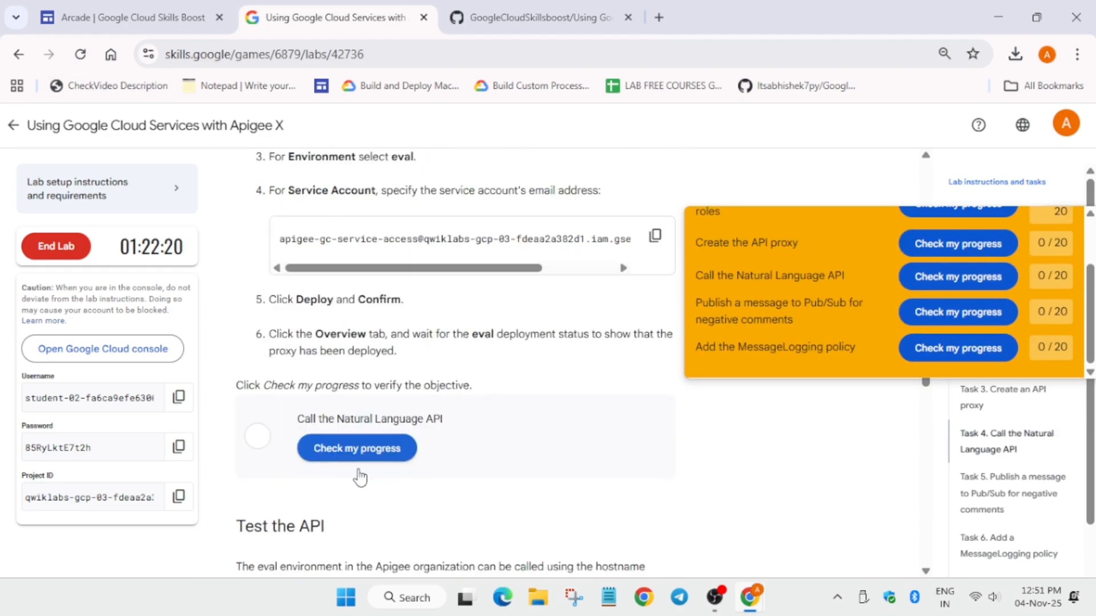
scroll(down, 3)
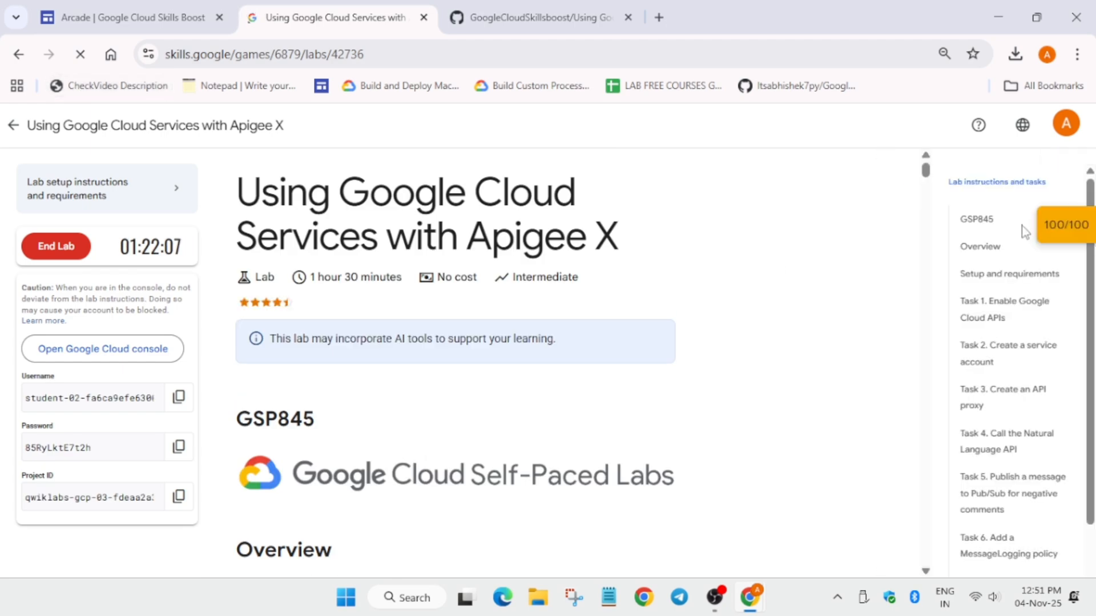
click(56, 247)
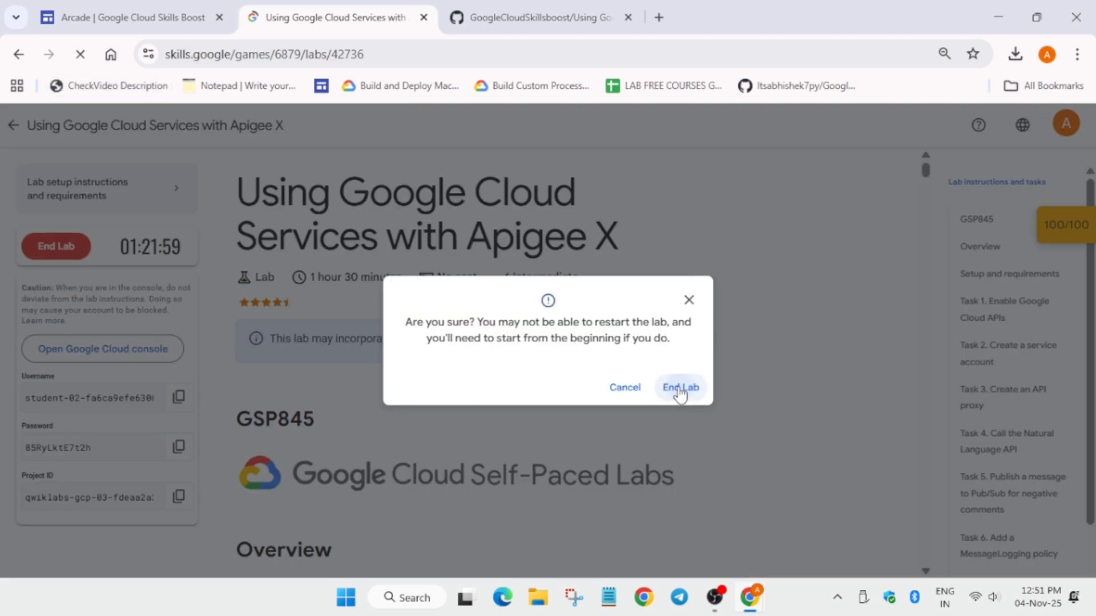
click(681, 388)
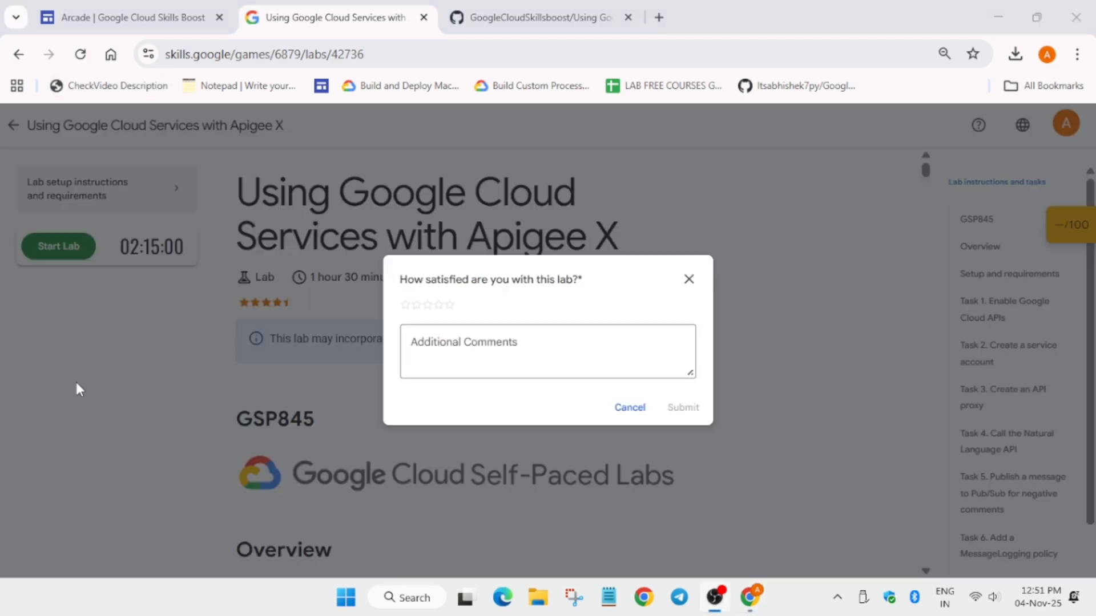